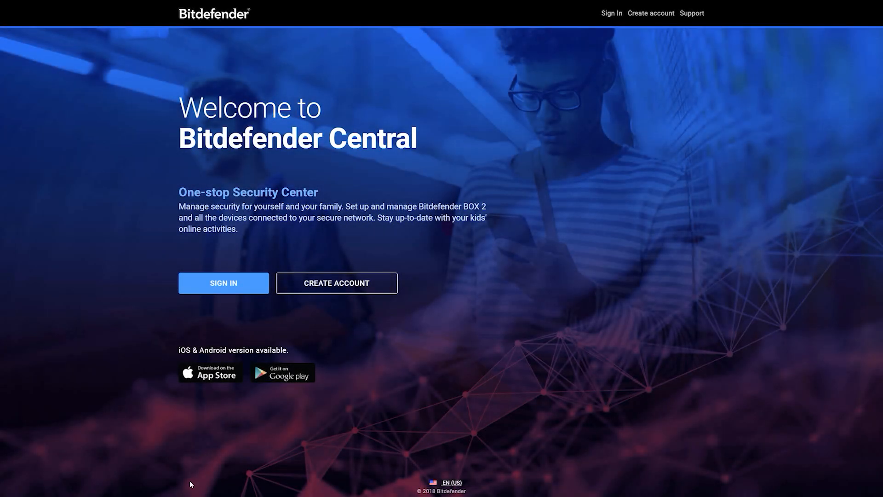
Bring up the Bitdefender Central sign-in form with the account email and password filled in.
{"action": "left_click", "coordinate": [223, 282]}
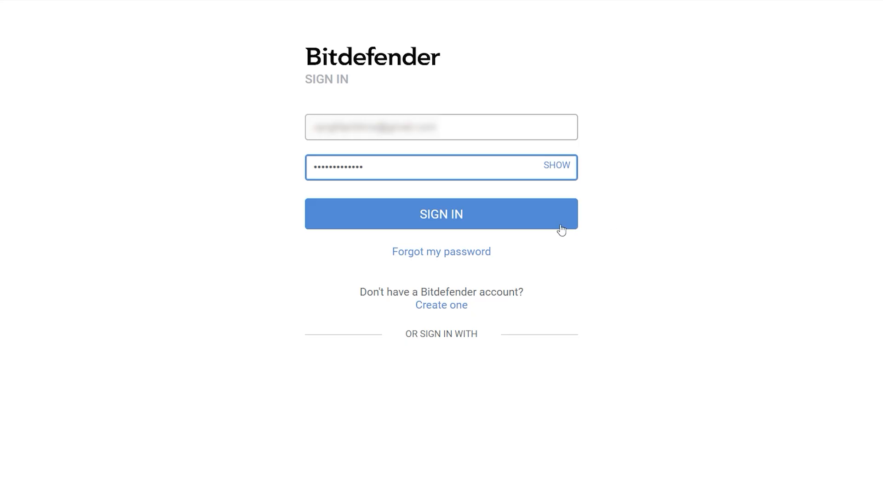
Sign in, choose Try Bitdefender with Protect this device, and keep the downloaded installer.
{"action": "left_click", "coordinate": [441, 213]}
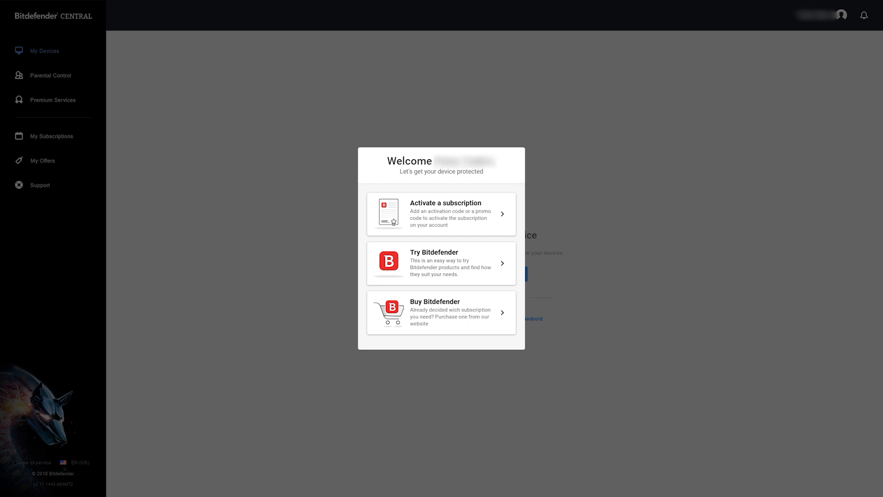
{"action": "left_click", "coordinate": [441, 262]}
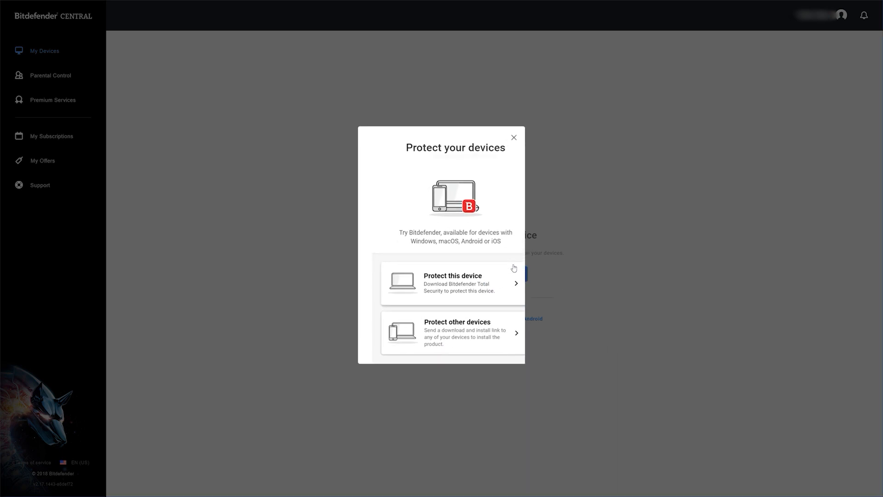
{"action": "left_click", "coordinate": [450, 284]}
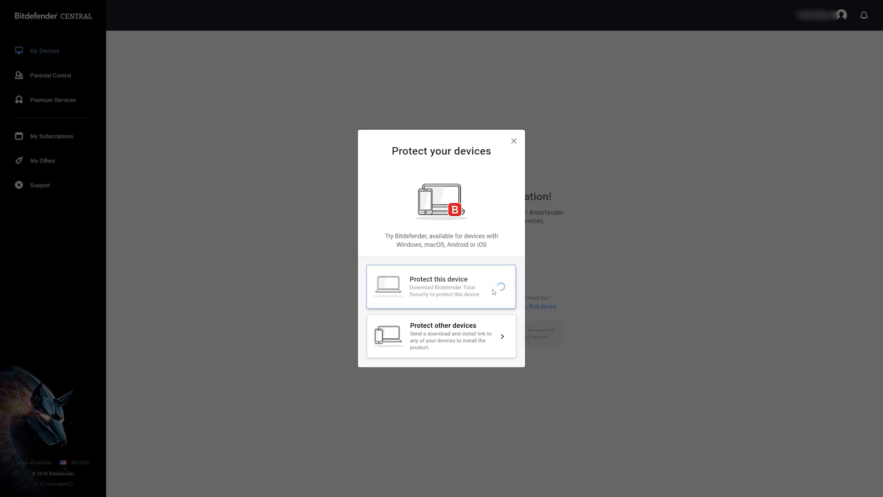
{"action": "left_click", "coordinate": [440, 286]}
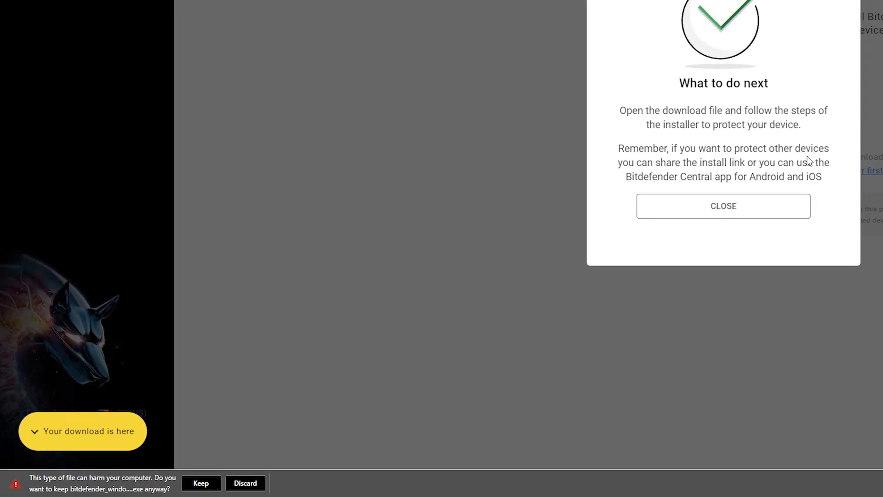
{"action": "left_click", "coordinate": [723, 205]}
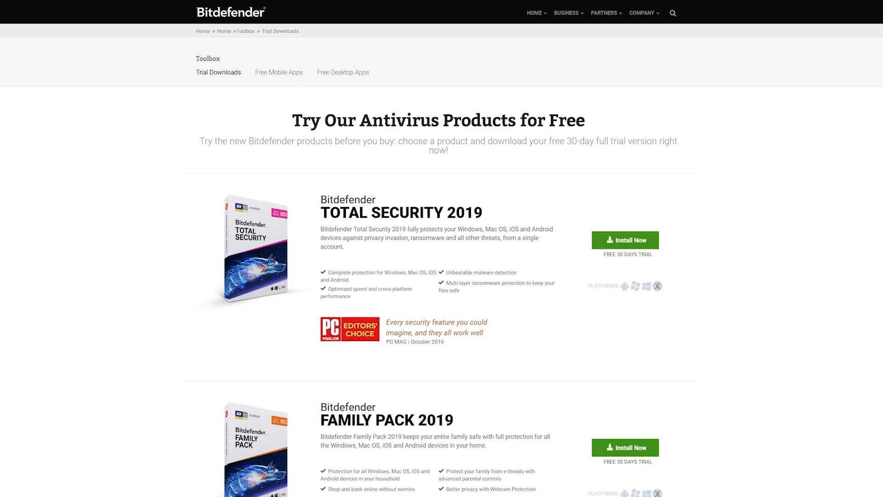
Run the installer, accept the Subscription Agreement and install Bitdefender Security.
{"action": "scroll", "scroll_direction": "down", "scroll_amount": 3}
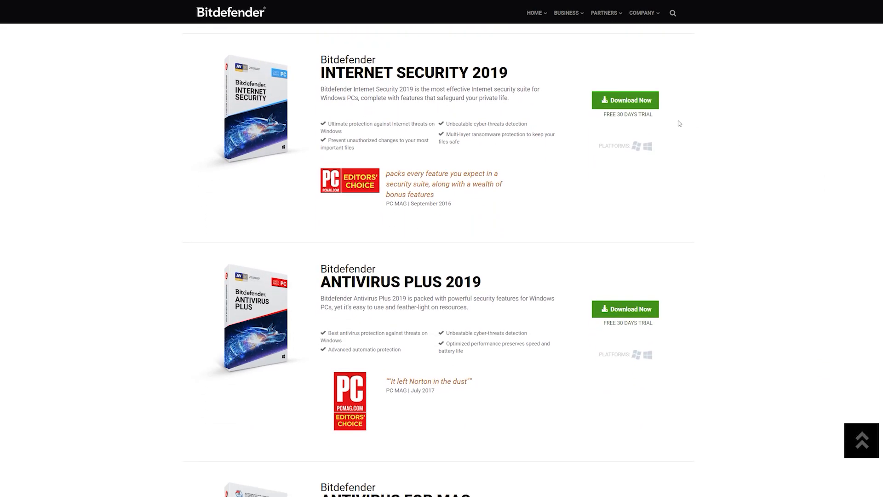
{"action": "left_click", "coordinate": [626, 101]}
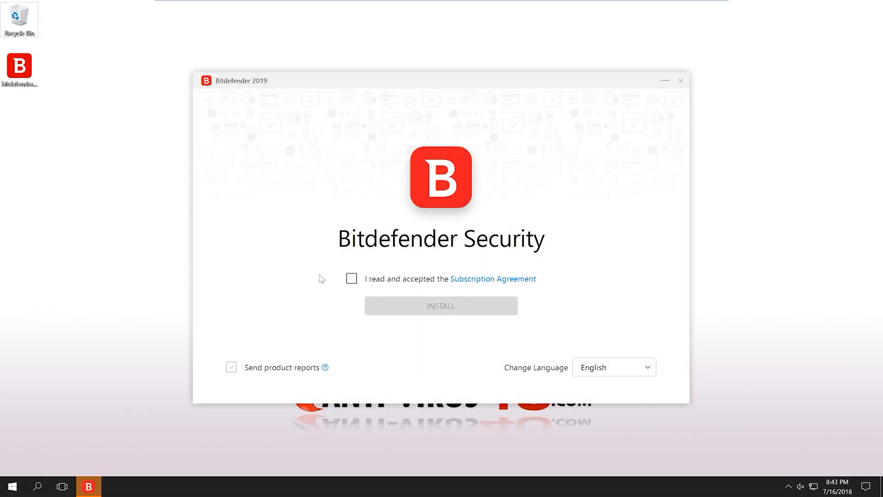
{"action": "left_click", "coordinate": [351, 277]}
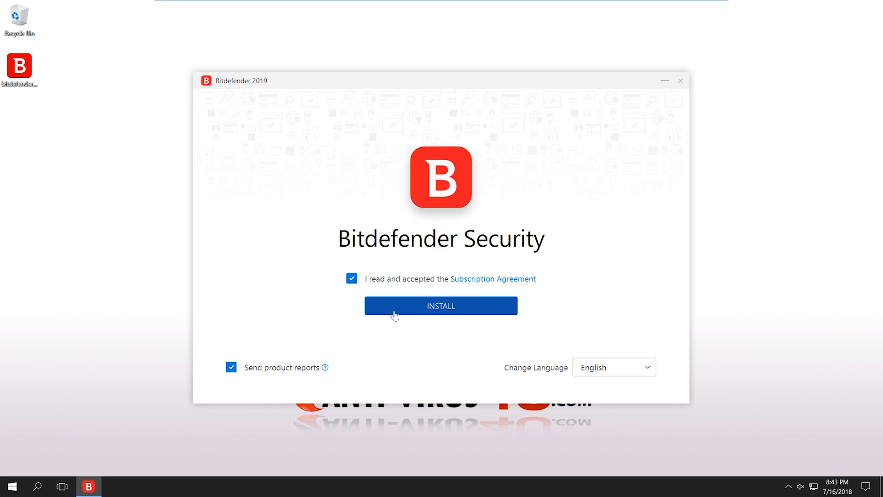
{"action": "left_click", "coordinate": [440, 305]}
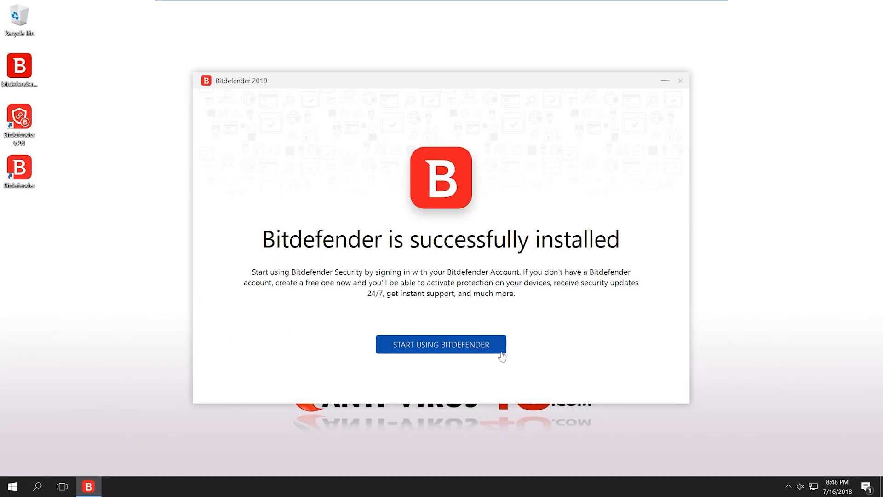
Start using Bitdefender and finish Getting started to reach the 'You are safe' dashboard.
{"action": "left_click", "coordinate": [441, 344]}
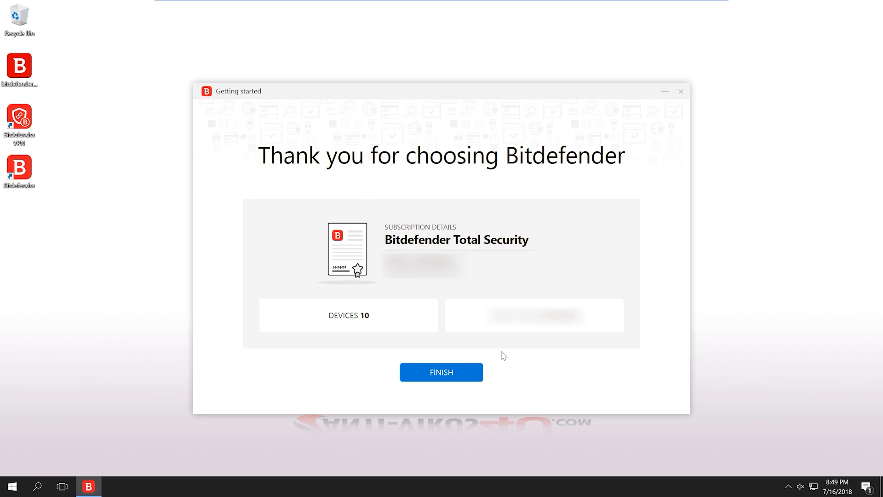
{"action": "mouse_move", "coordinate": [476, 375]}
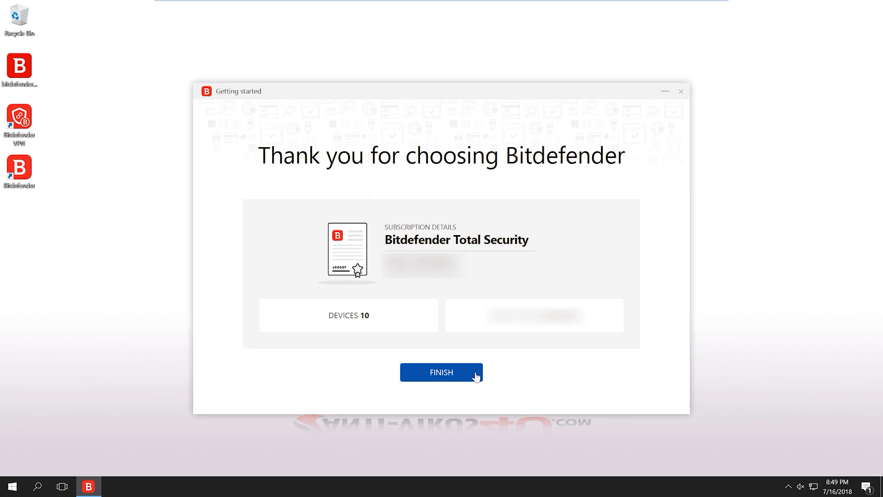
{"action": "left_click", "coordinate": [442, 372]}
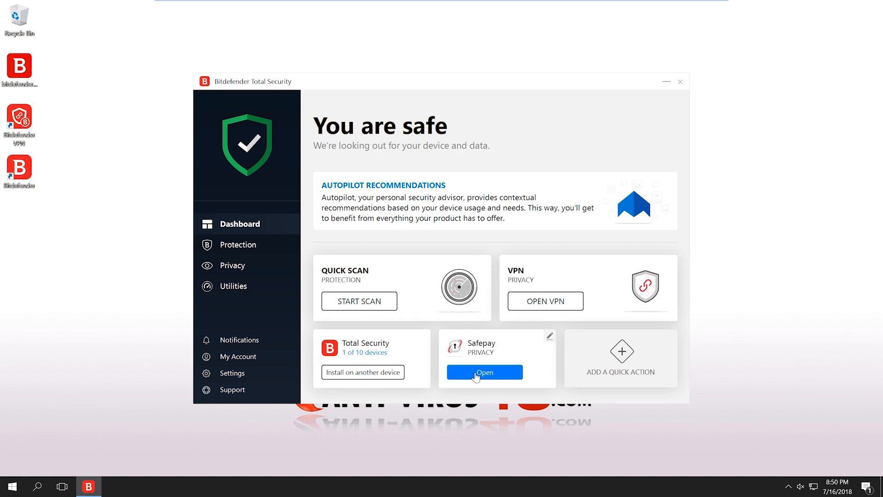